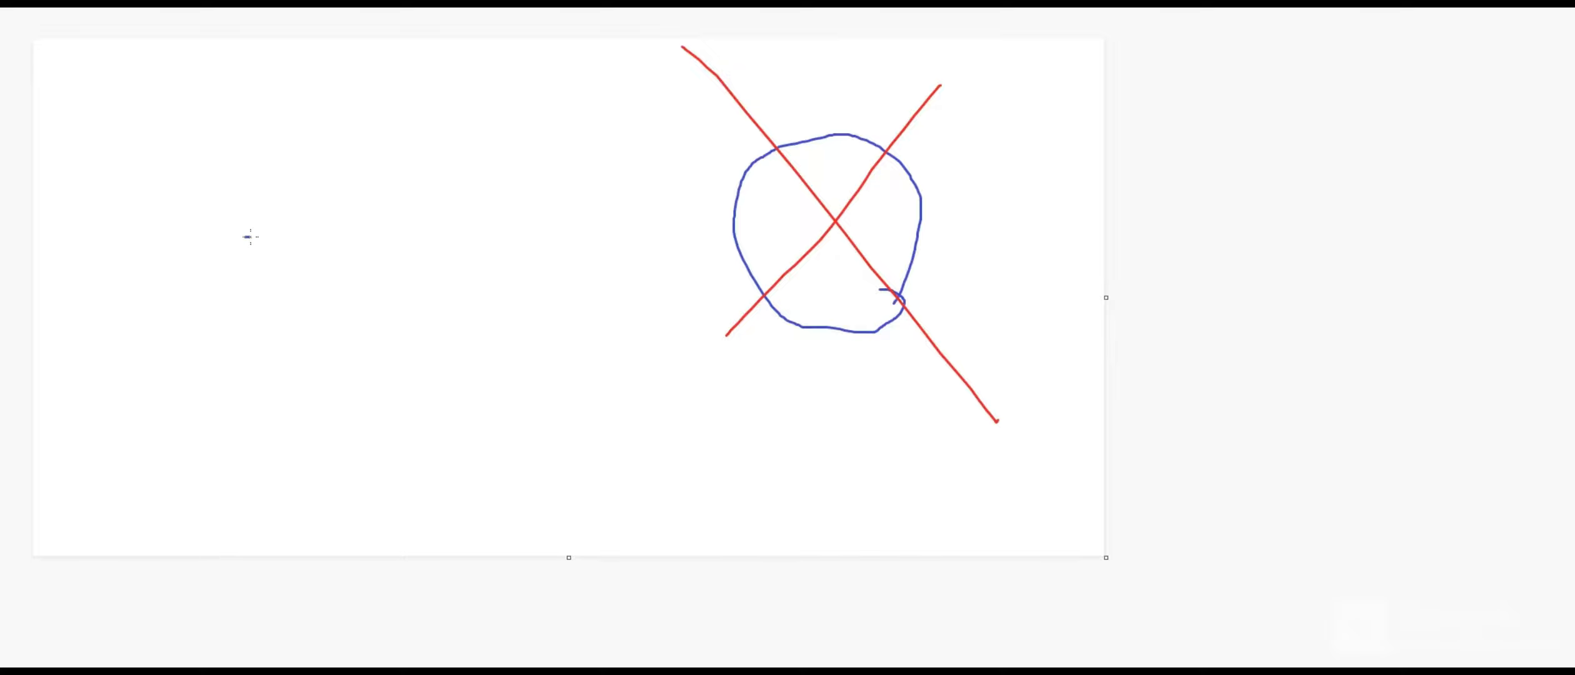
- Draw a blue horizontal line across the left half of the canvas beside the crossed-out circle
{"action": "left_click_drag", "start_coordinate": [245, 238], "coordinate": [584, 256]}
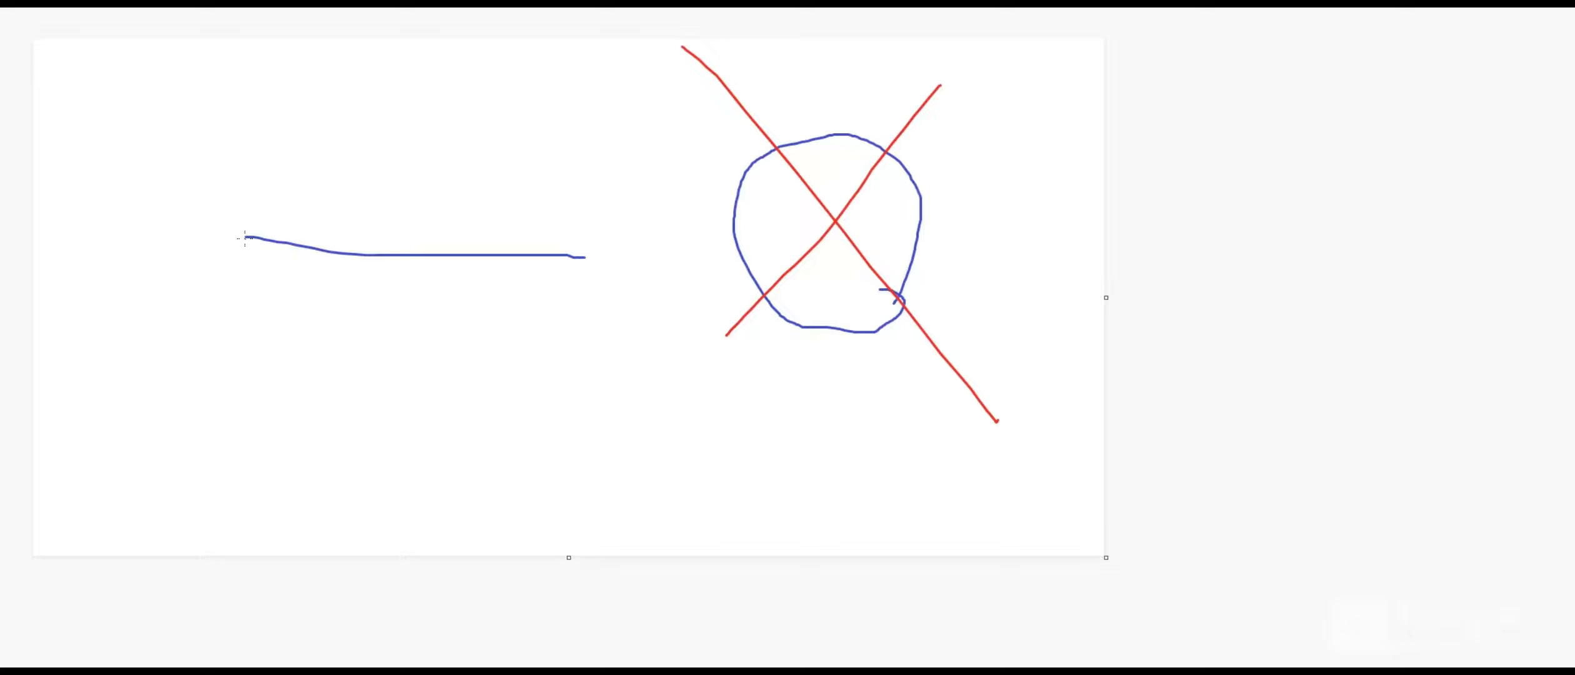
{"action": "left_click_drag", "start_coordinate": [246, 238], "coordinate": [653, 266]}
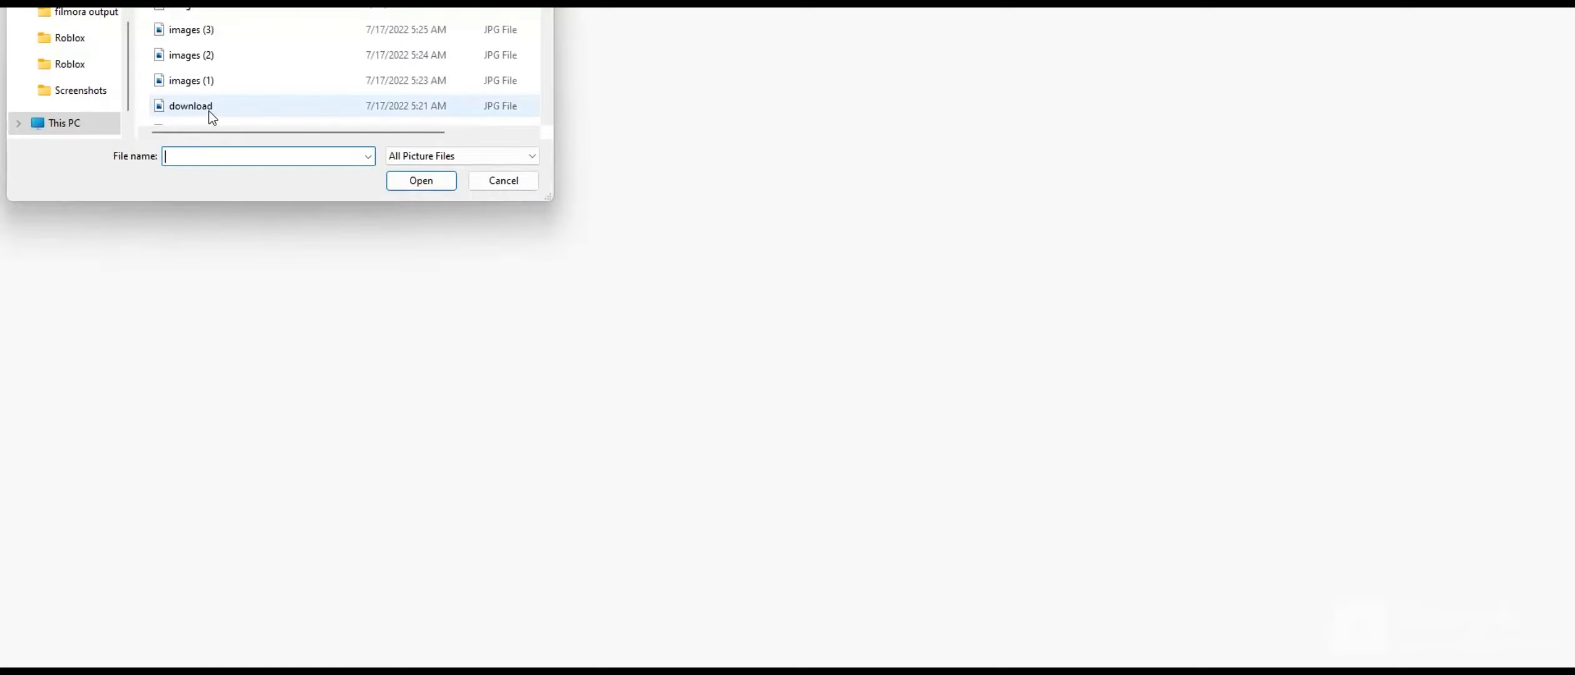
- Open the 'download' Fortnite map picture and cross out its question mark in red
{"action": "left_click", "coordinate": [420, 180]}
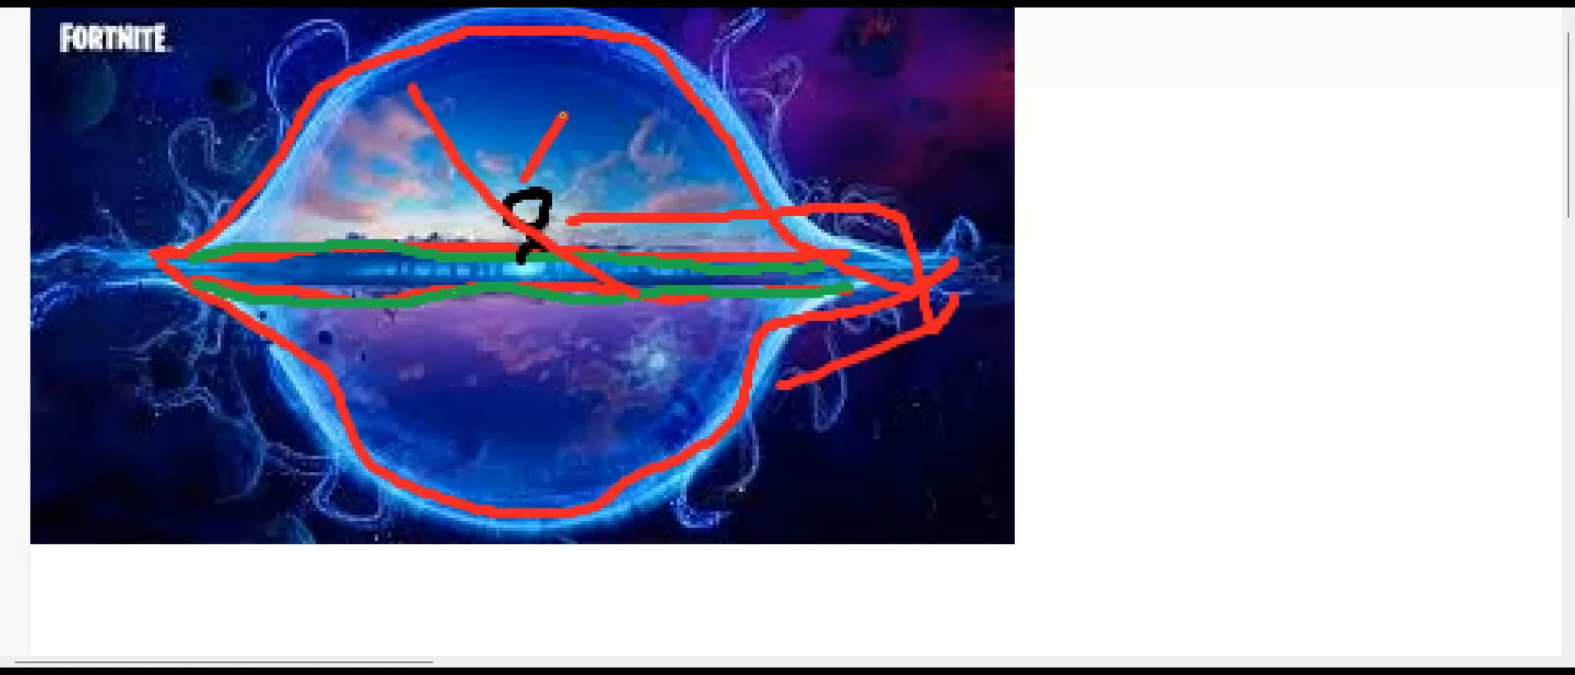
{"action": "left_click_drag", "start_coordinate": [563, 116], "coordinate": [412, 372]}
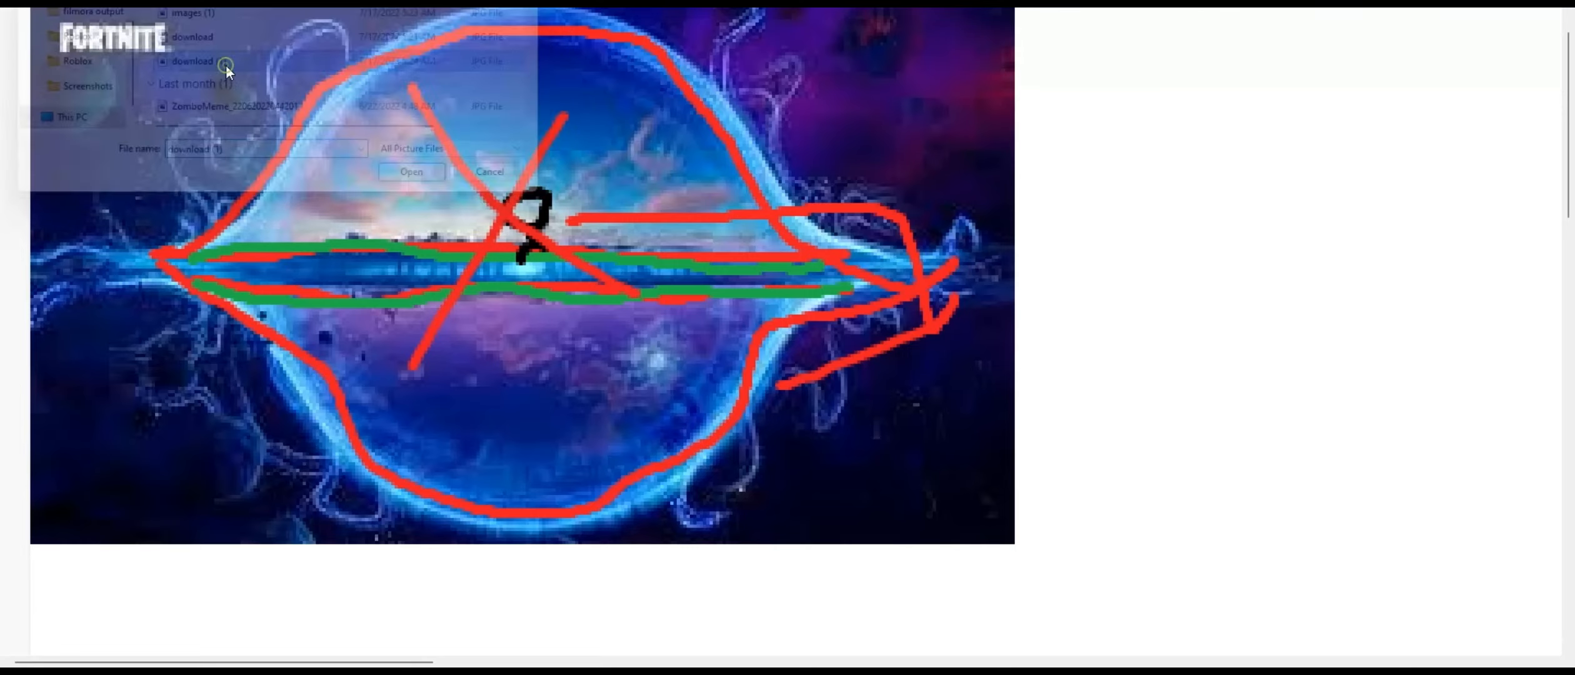
- Open a space picture from the File menu's file dialog
{"action": "left_click", "coordinate": [15, 10]}
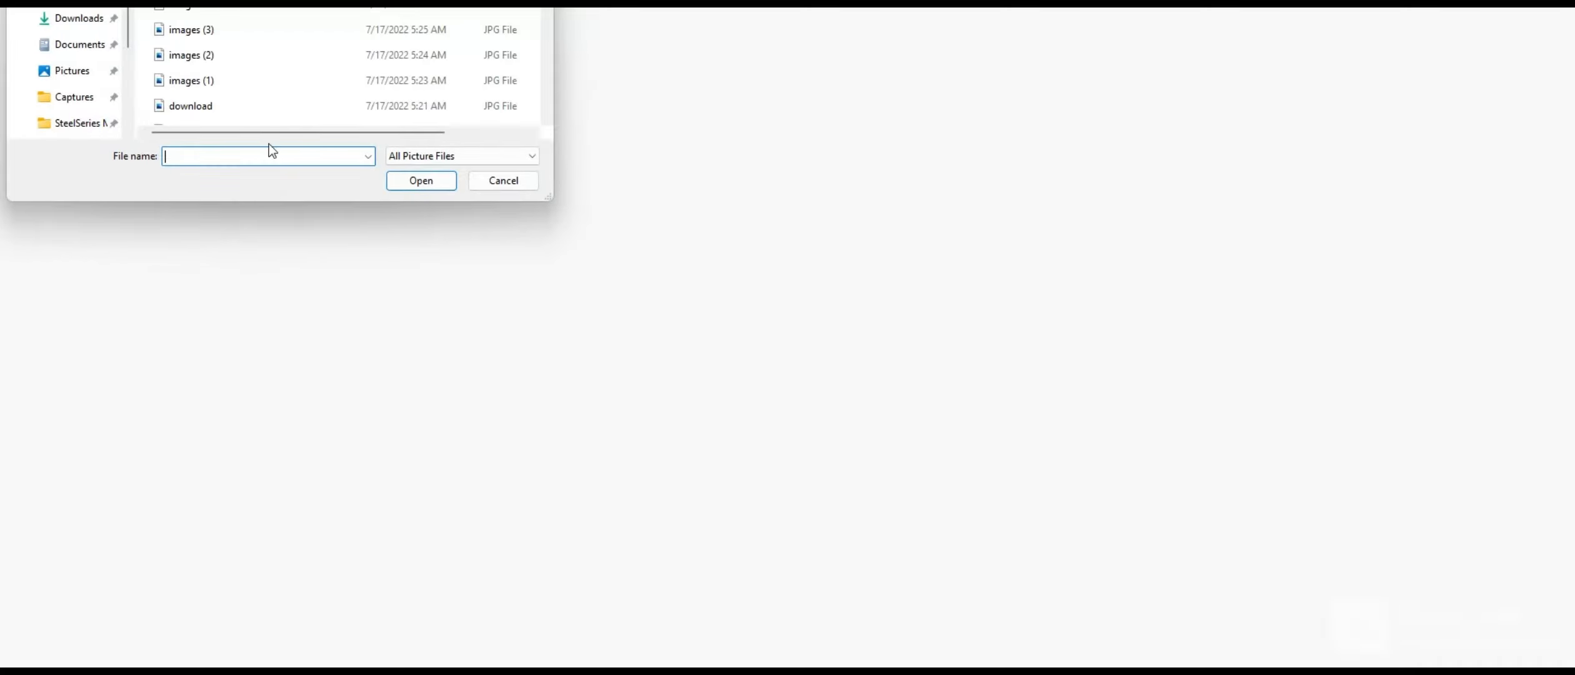
{"action": "left_click", "coordinate": [420, 181]}
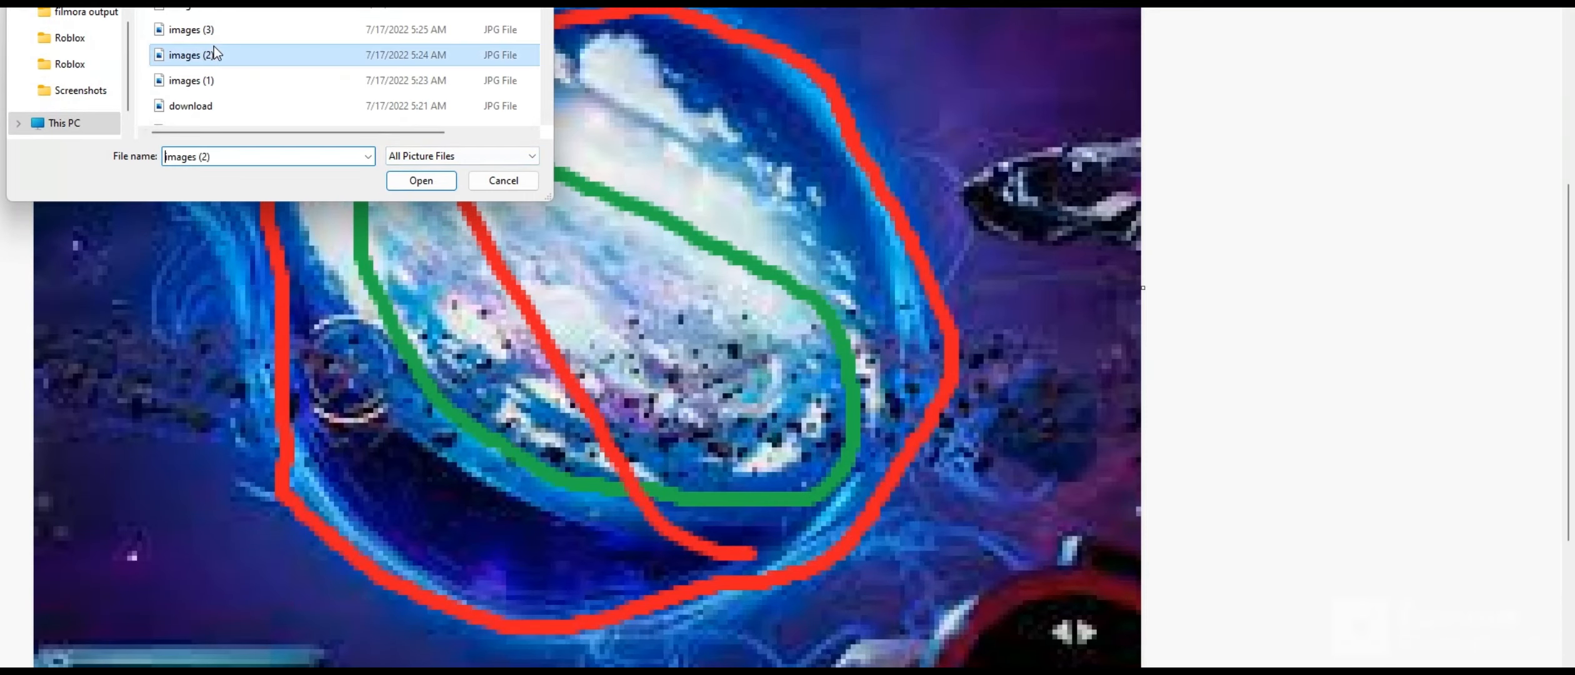
- Load the 'images (2)' flat-earth picture from the open dialog
{"action": "left_click", "coordinate": [421, 180]}
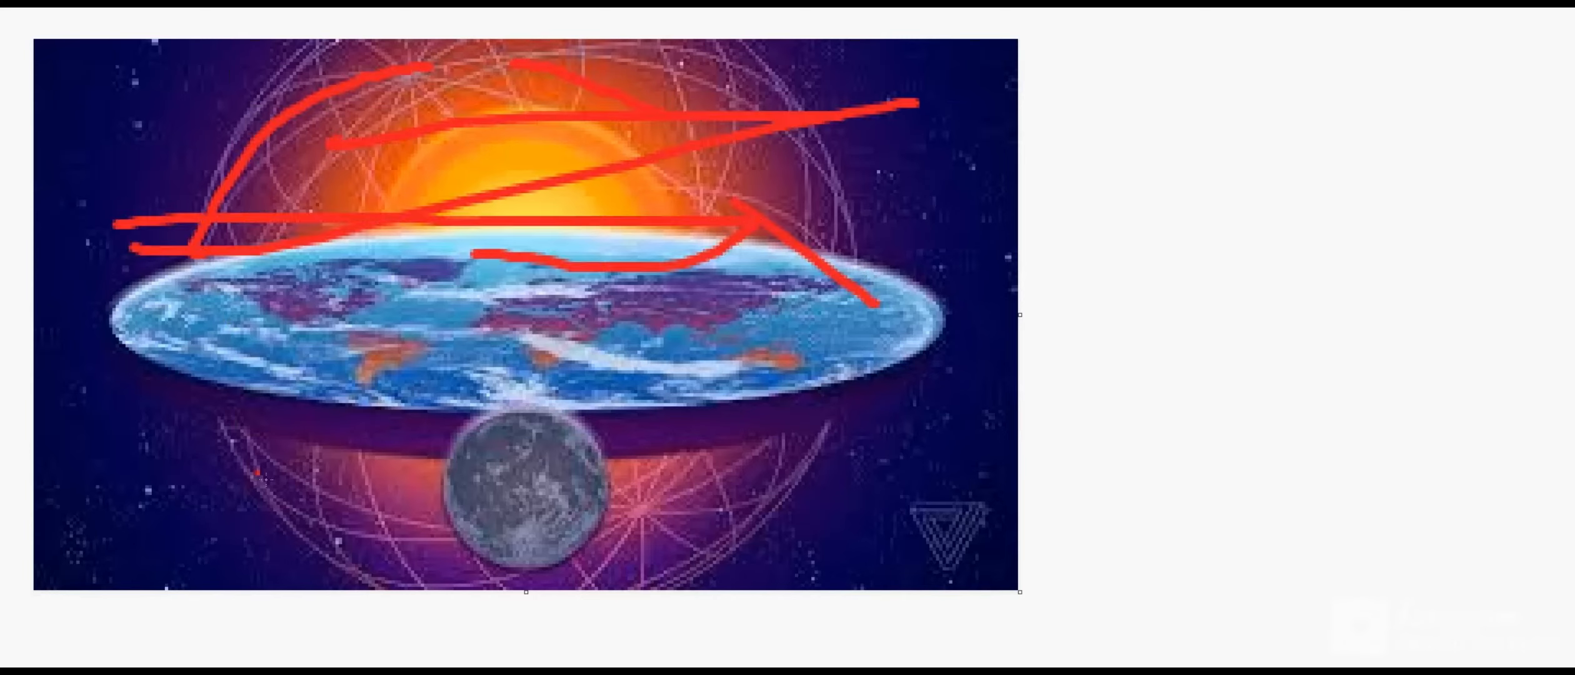